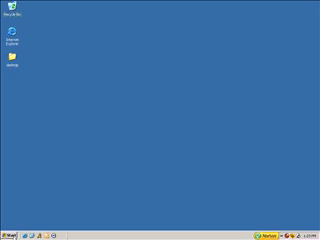
Step: Bring up the Properties of Local Disk (C:) showing its used and free space
left_click(12, 232)
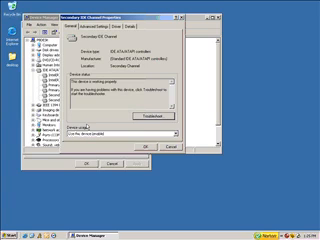
left_click(124, 32)
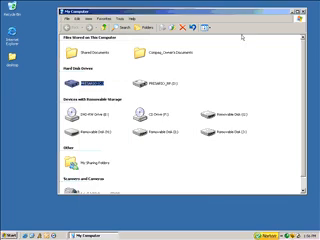
Step: Show My Computer with the hard disk drives and removable storage listed
left_click(304, 12)
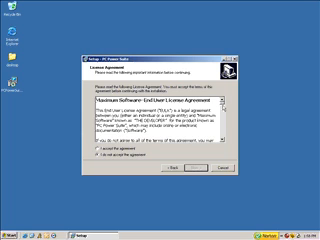
Step: Scroll further down the PC Power Suite license agreement text to read the terms
scroll("down", 3)
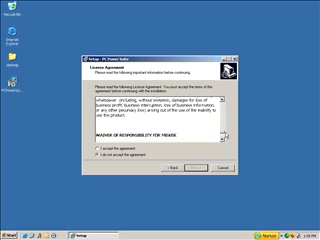